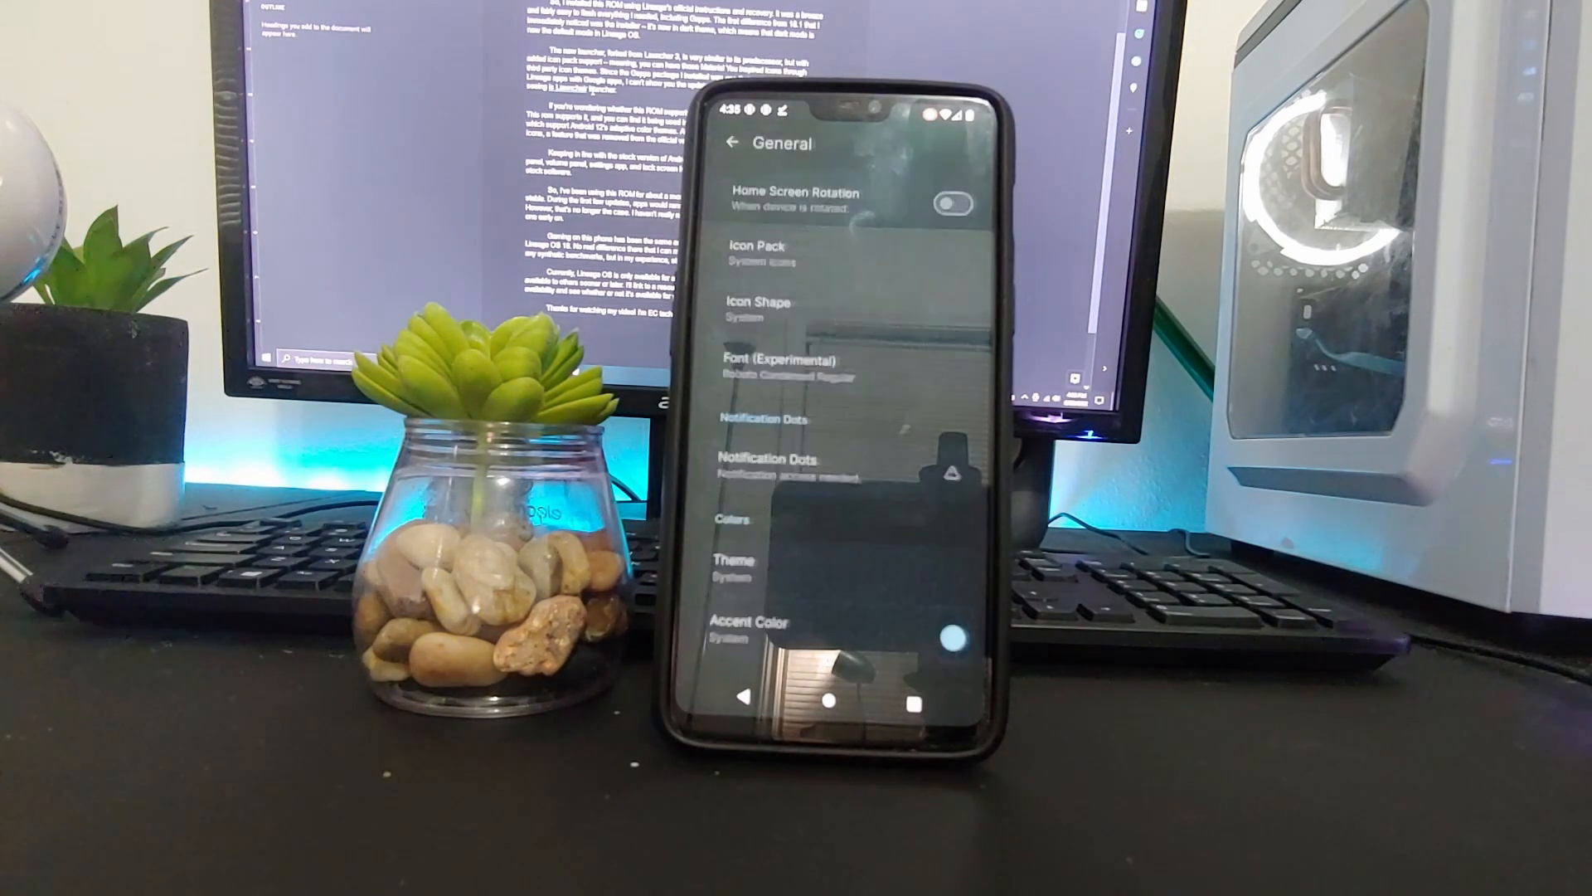
- Exit Launcher3 General settings and bring up the home screen's Home Settings, Widgets and Wallpaper menu
{"action": "left_click", "coordinate": [756, 309]}
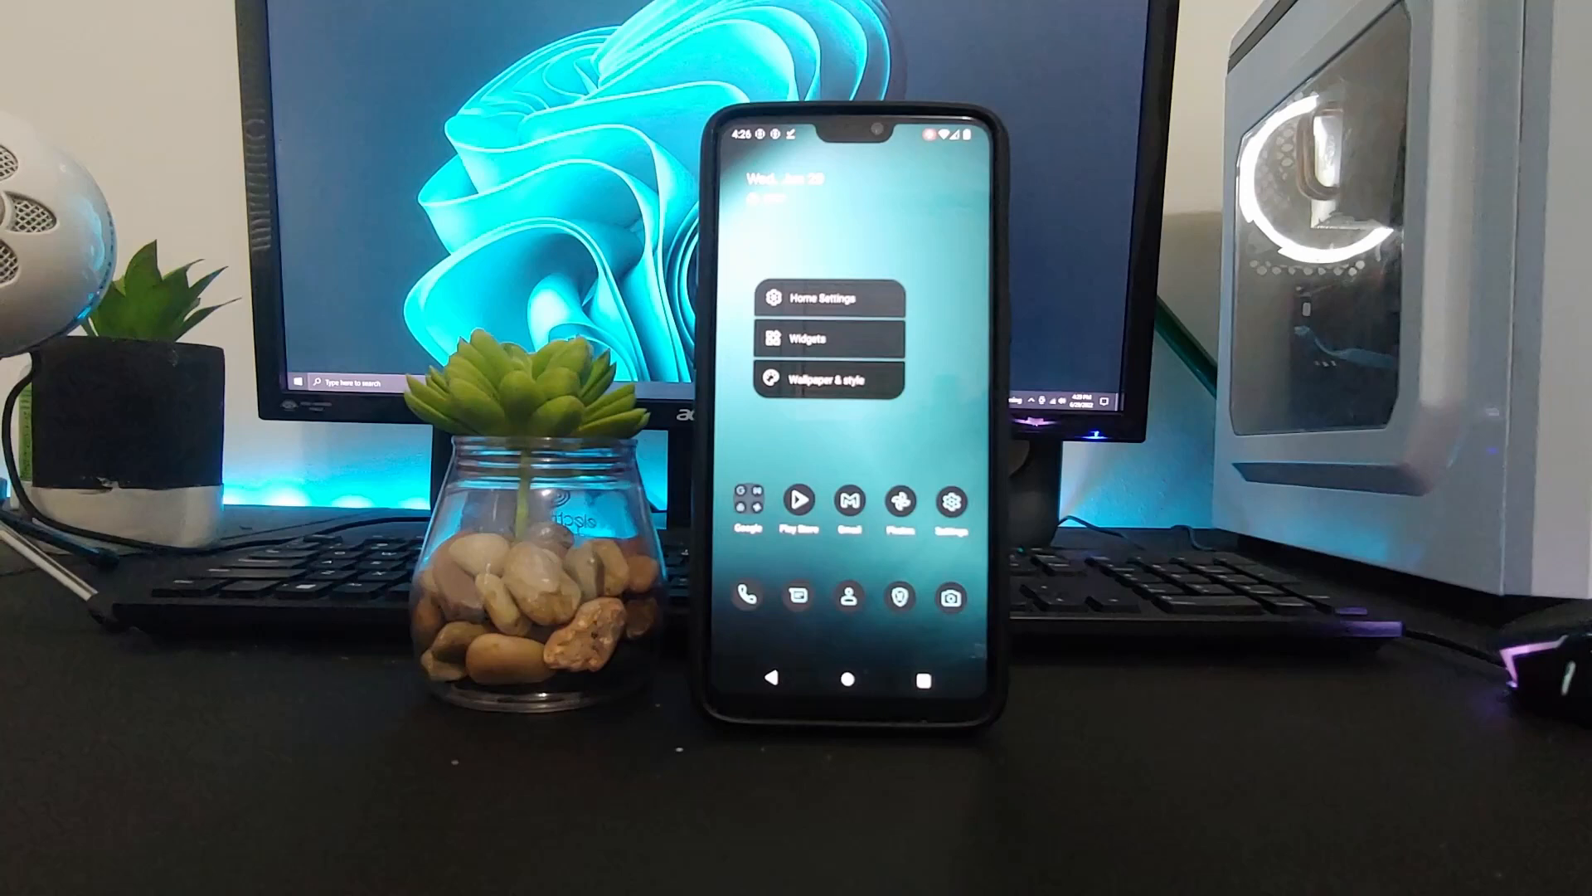
{"action": "left_click", "coordinate": [831, 379]}
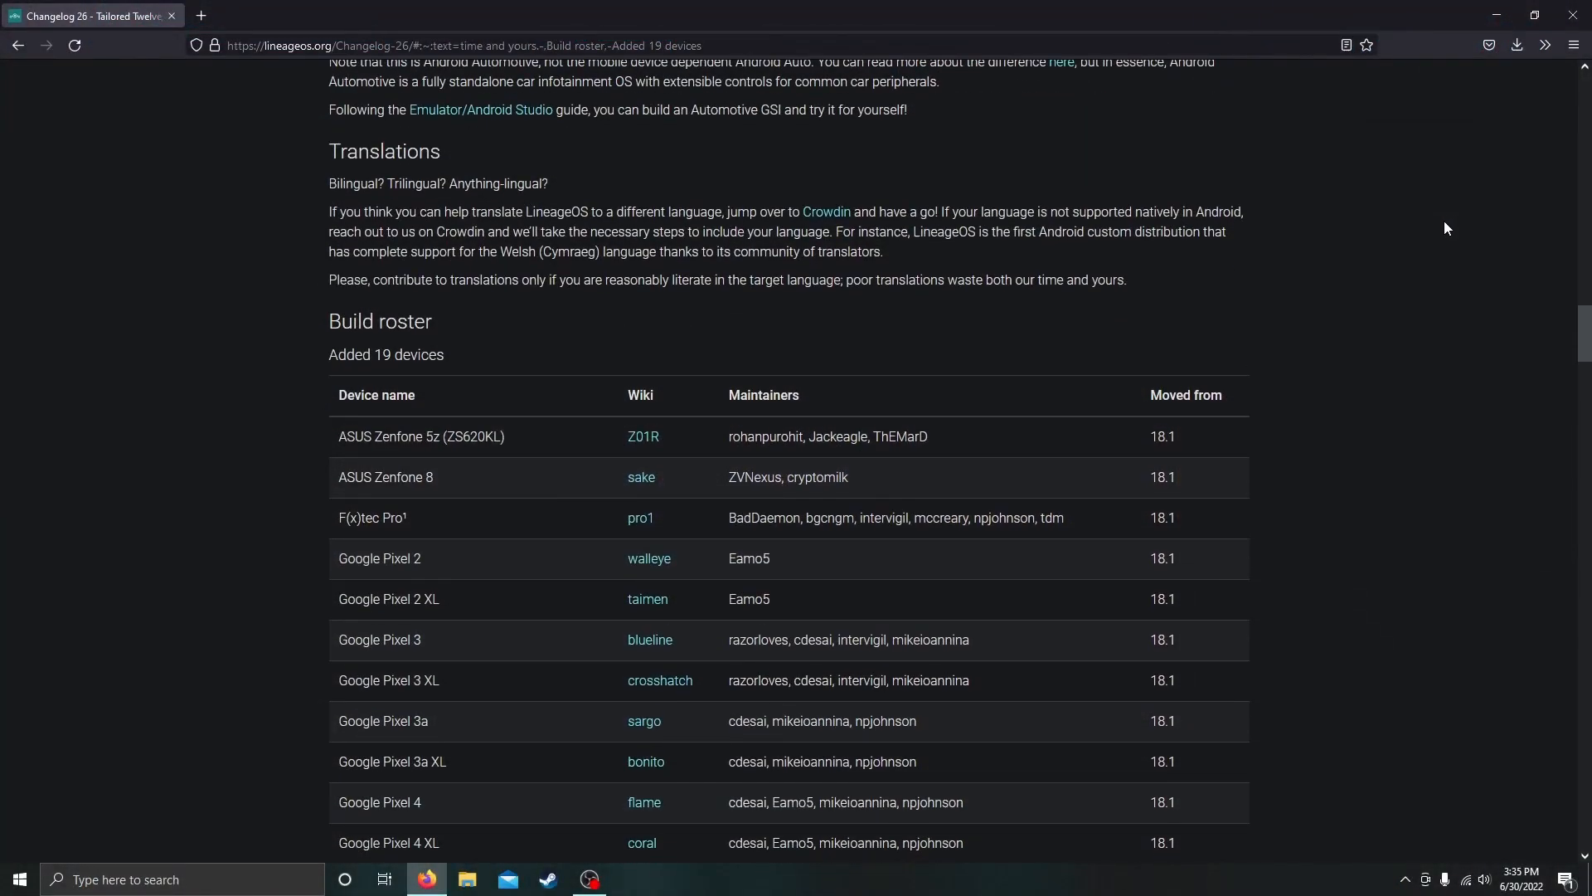
- Scroll the Changelog 26 page past the 19-device Build roster to the 'Added 18.1 devices' table
{"action": "scroll", "scroll_direction": "down", "scroll_amount": 3}
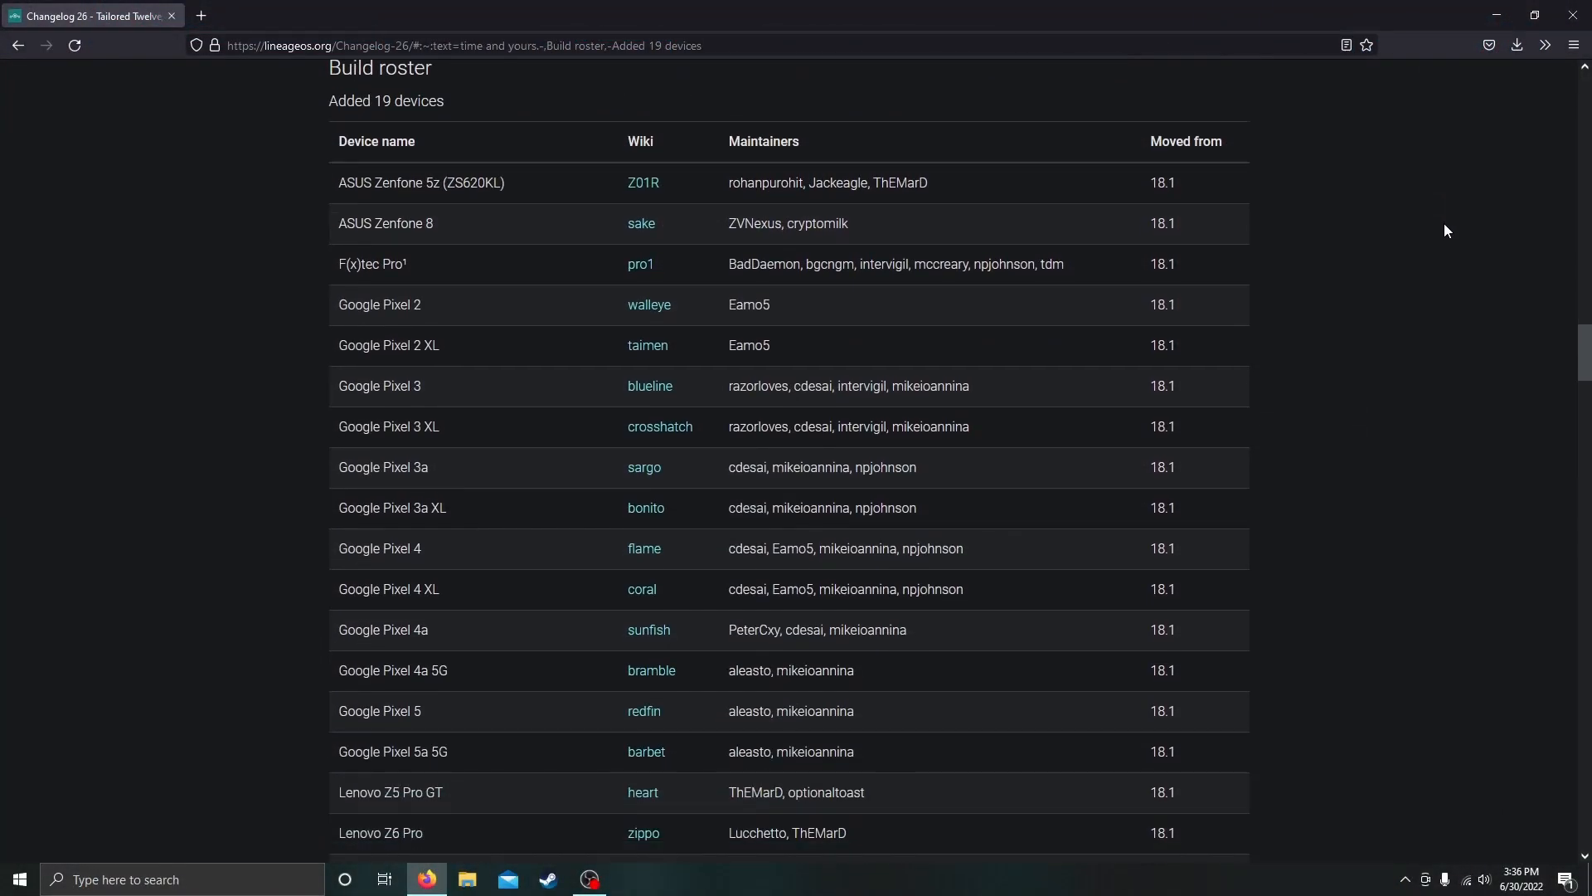
{"action": "scroll", "scroll_direction": "down", "scroll_amount": 3}
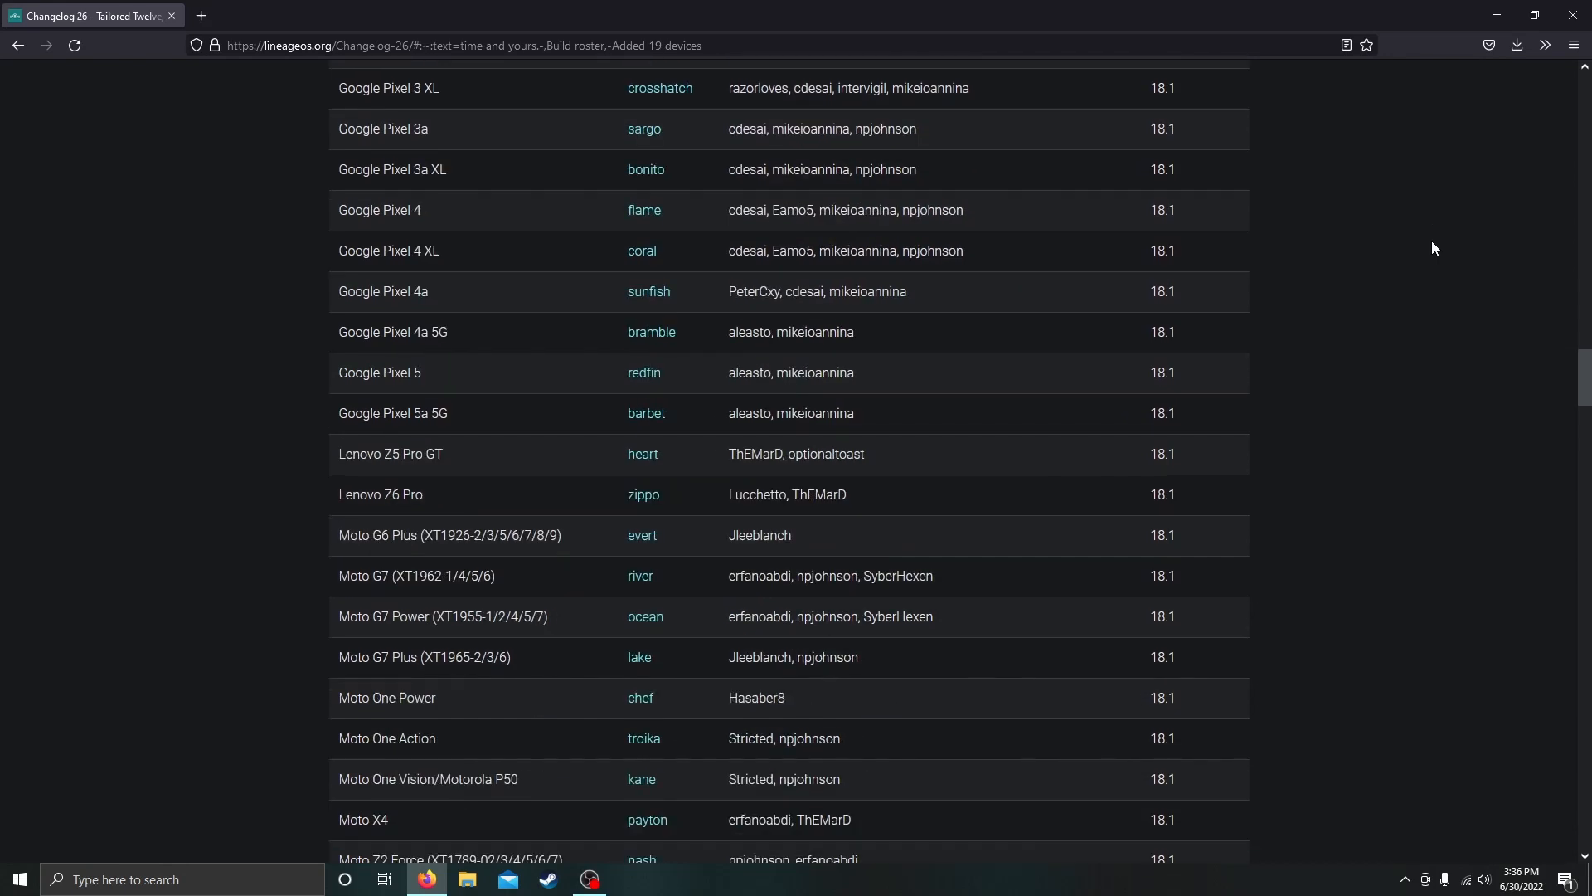
{"action": "scroll", "scroll_direction": "down", "scroll_amount": 3}
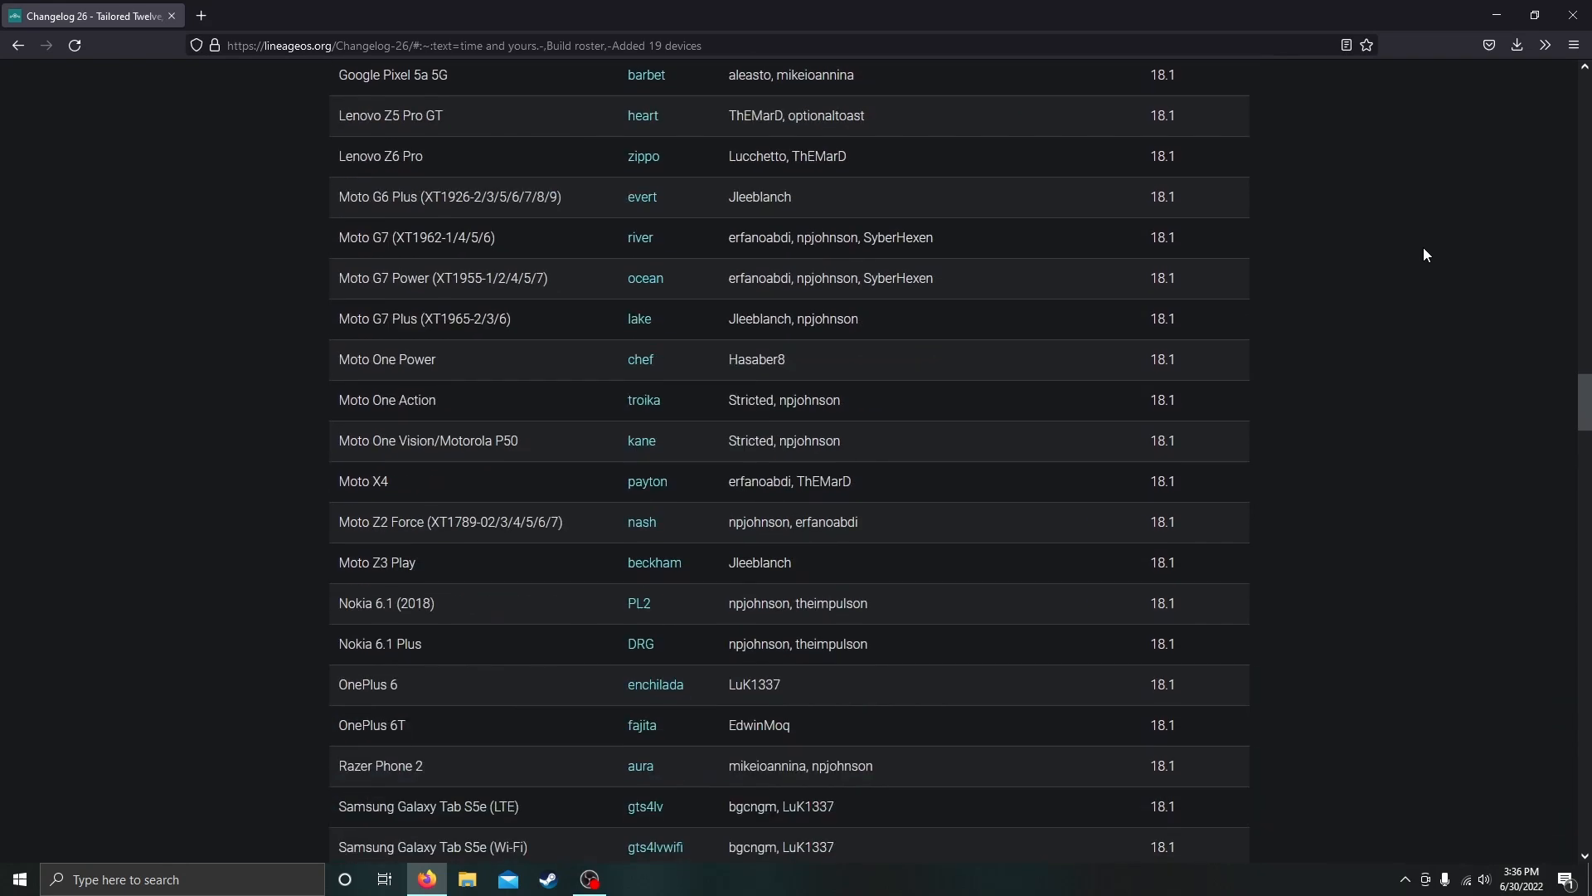
{"action": "scroll", "scroll_direction": "down", "scroll_amount": 3}
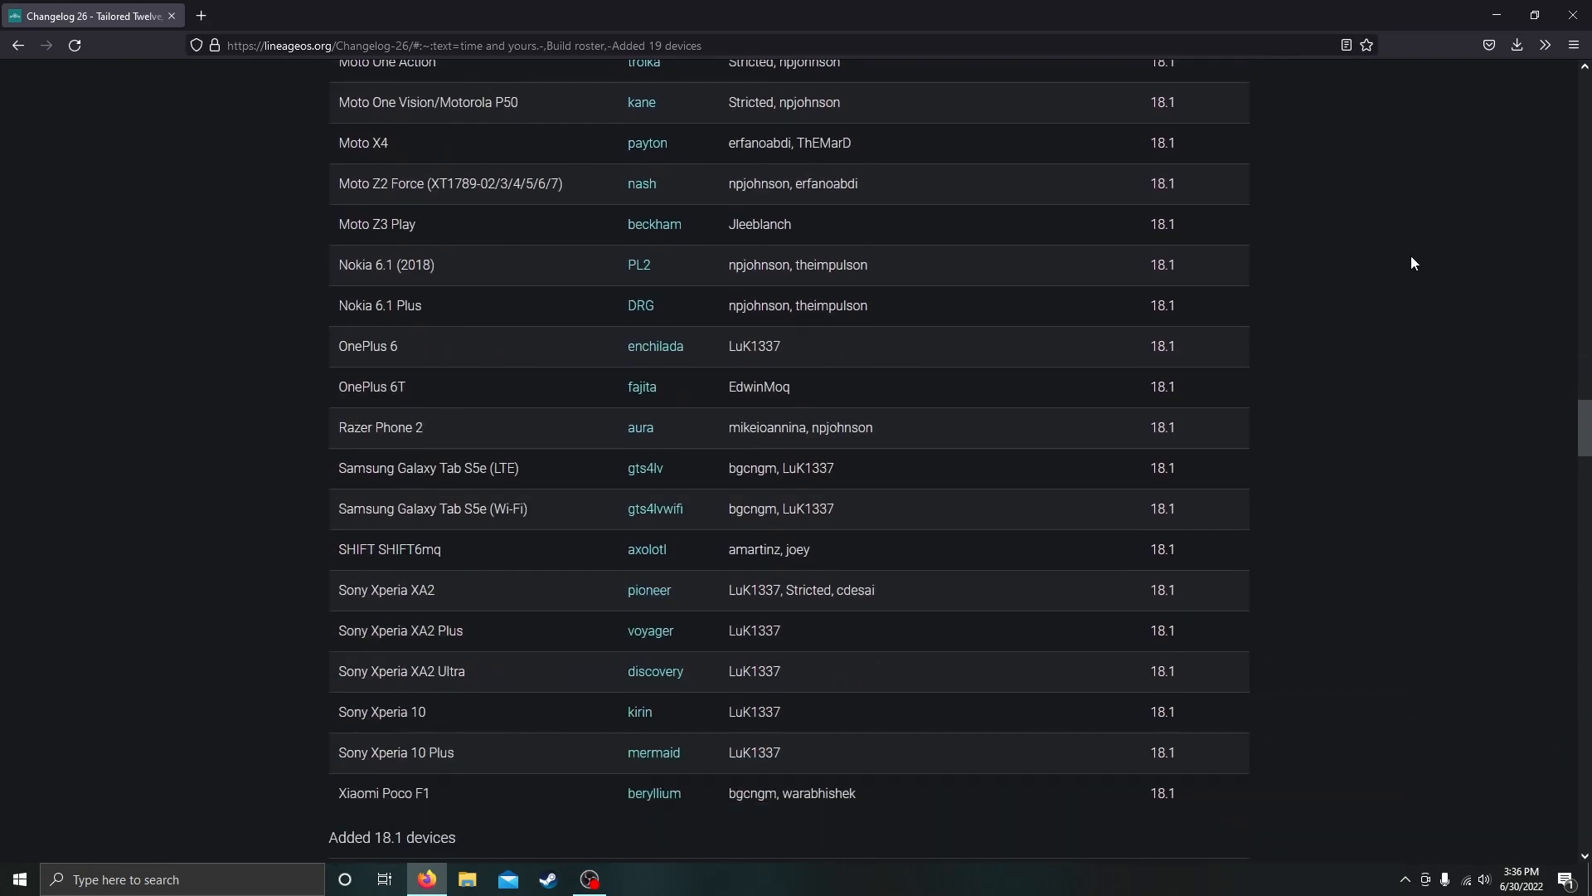
{"action": "scroll", "scroll_direction": "down", "scroll_amount": 3}
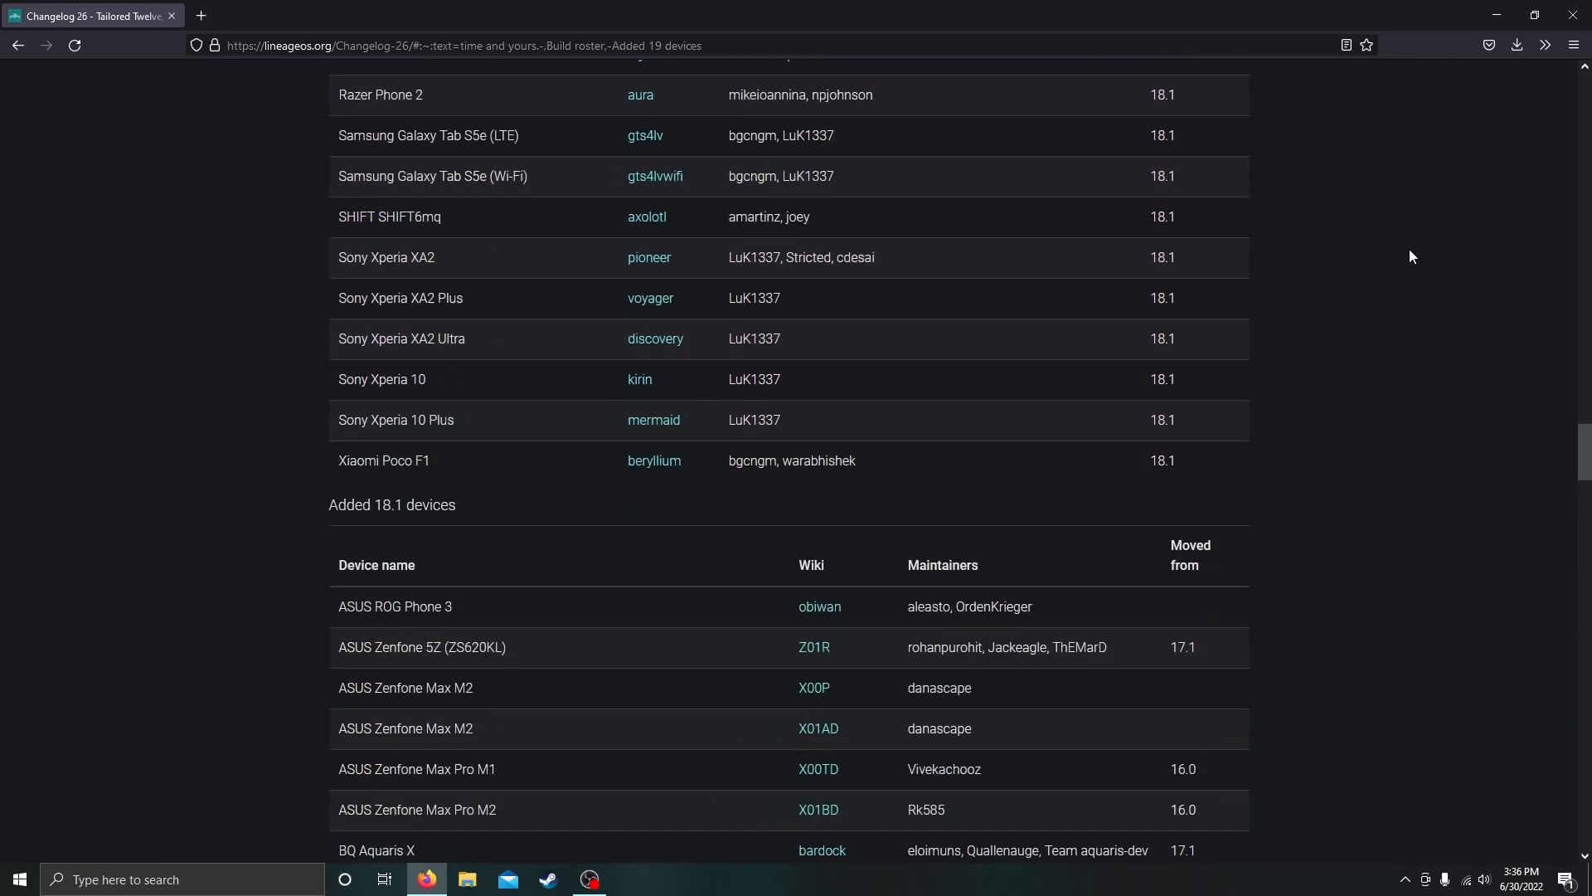
{"action": "scroll", "scroll_direction": "down", "scroll_amount": 3}
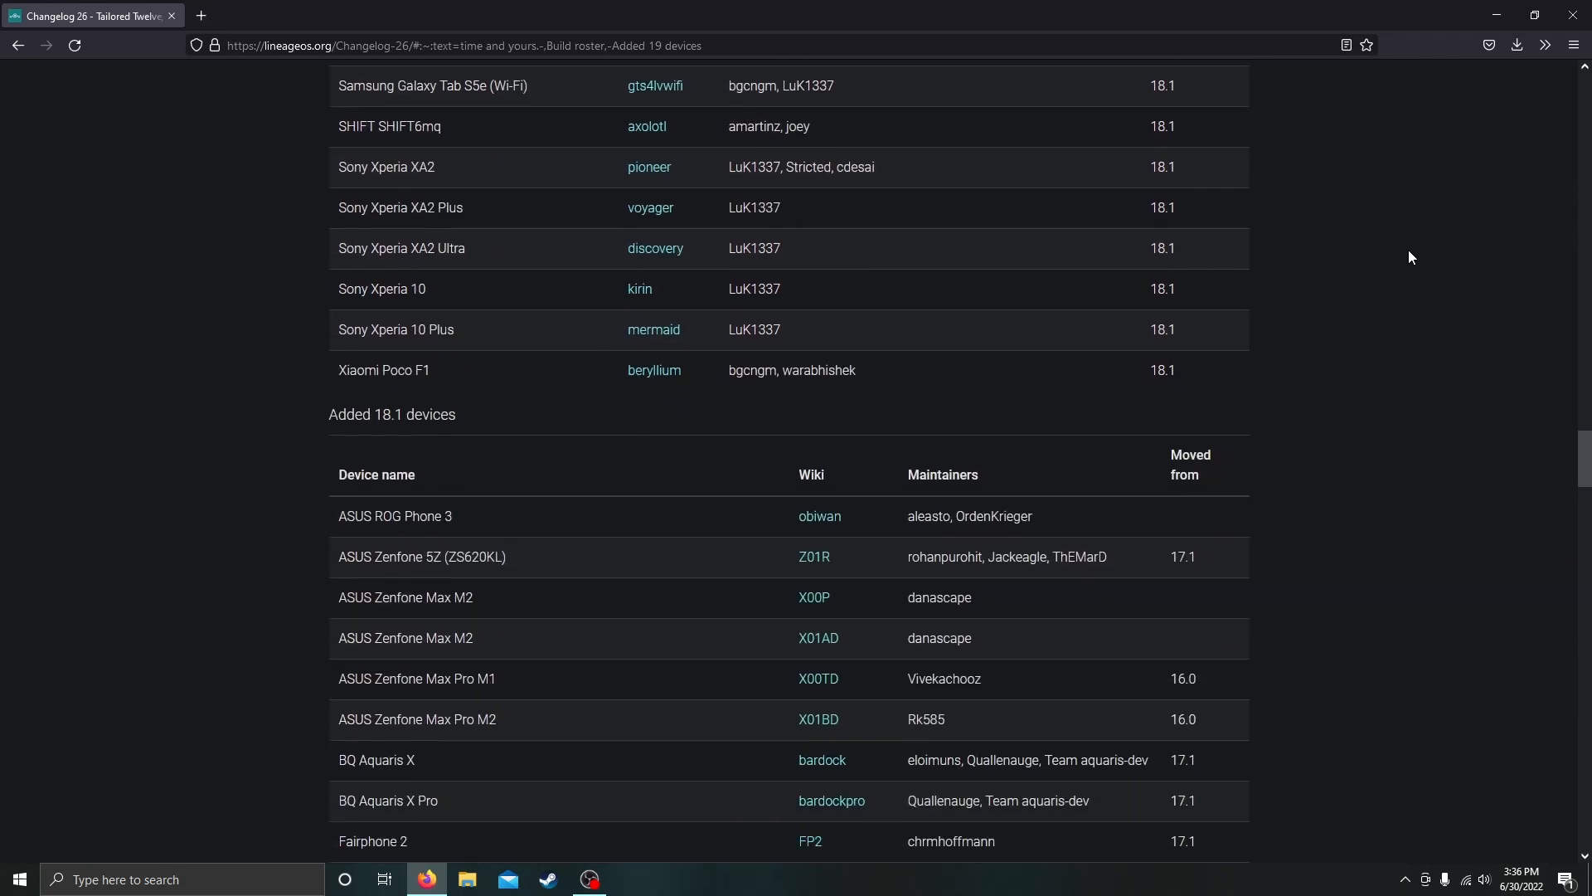